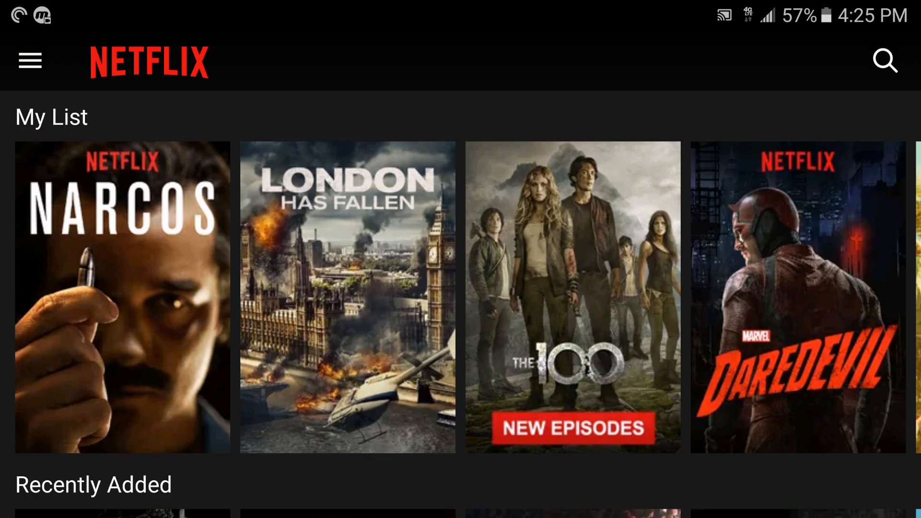
Step: View My Downloads and the downloaded episodes of The Flash, then return home
click(30, 59)
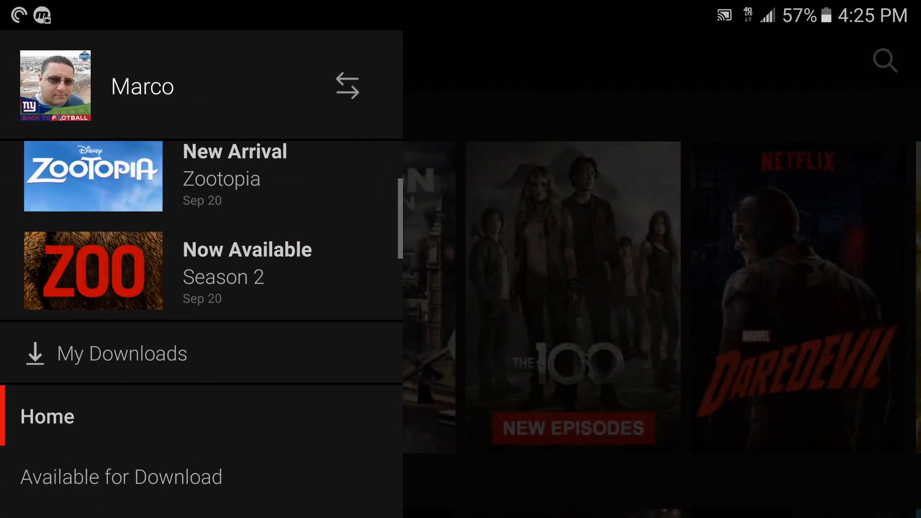
scroll(down, 3)
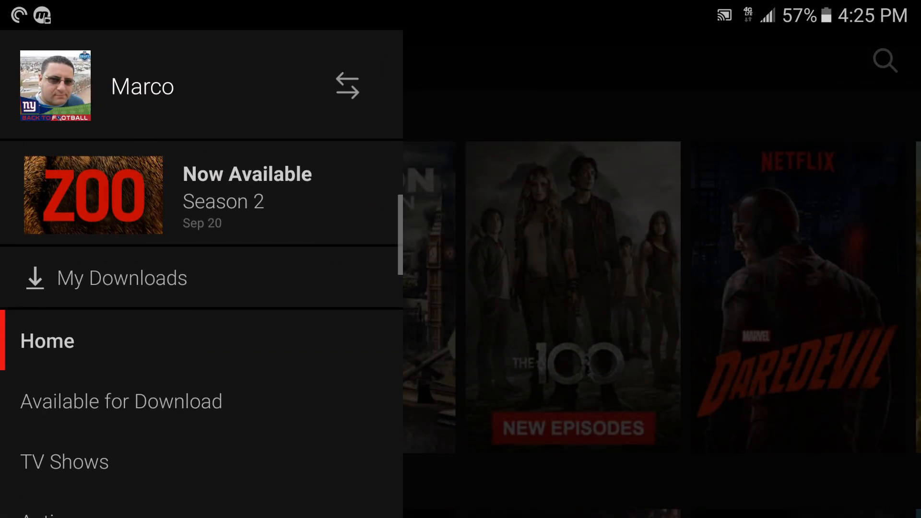
click(121, 278)
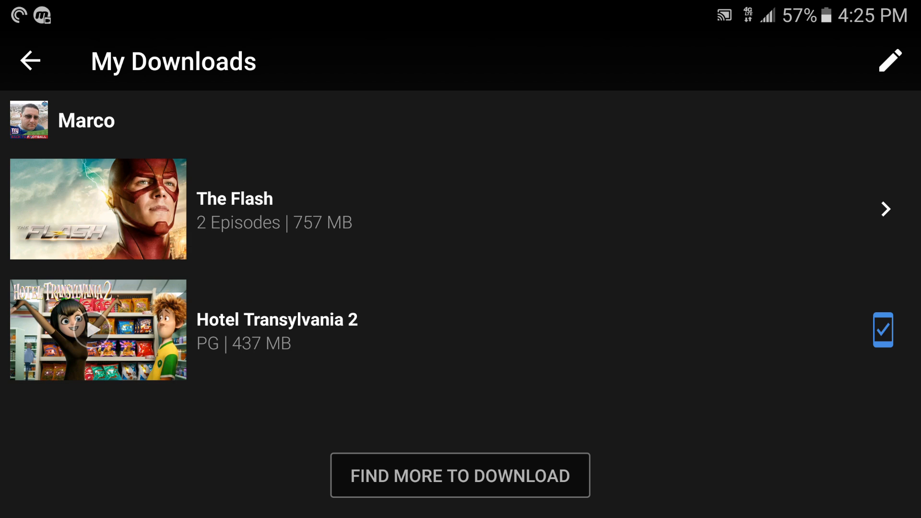
click(235, 199)
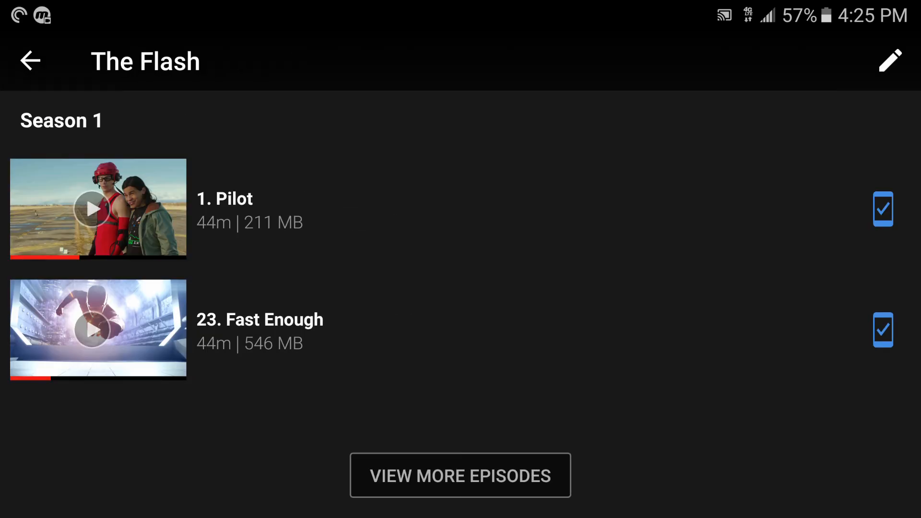
click(30, 60)
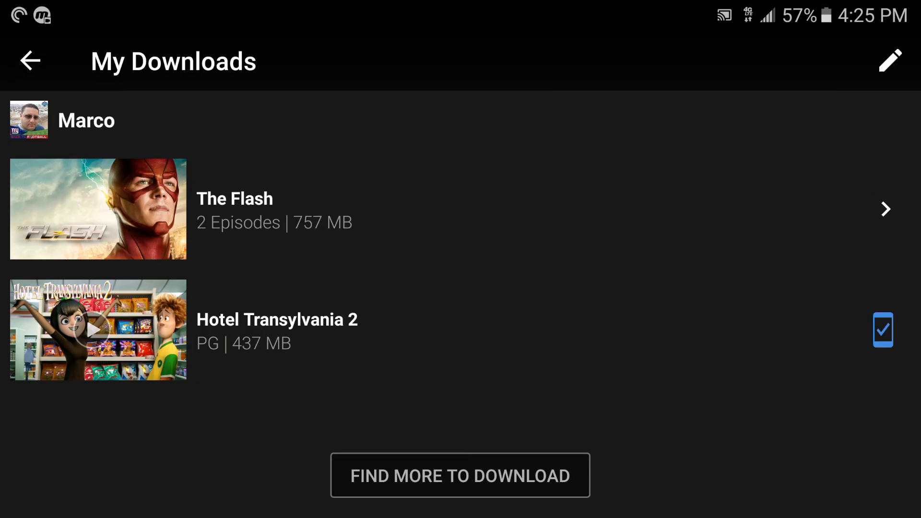
click(29, 59)
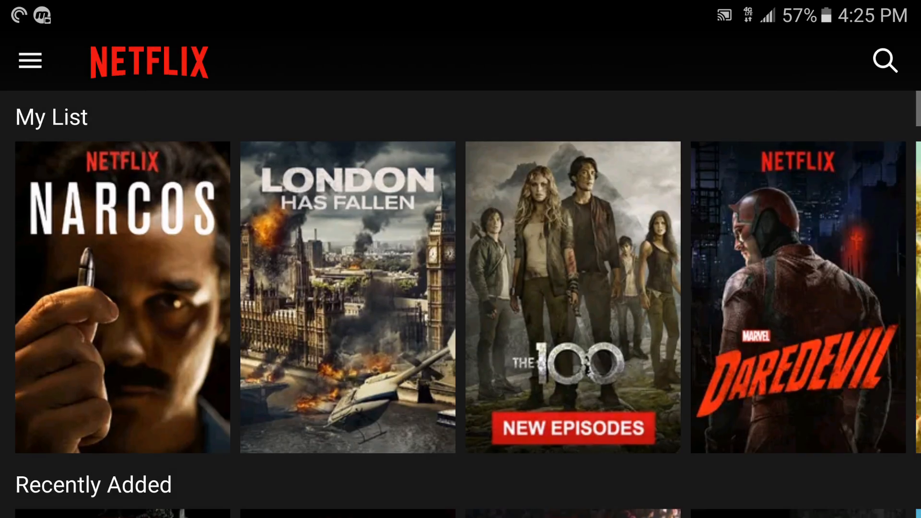
Step: Browse the Available for Download catalogue rows and view Meet the Blacks' details
click(29, 59)
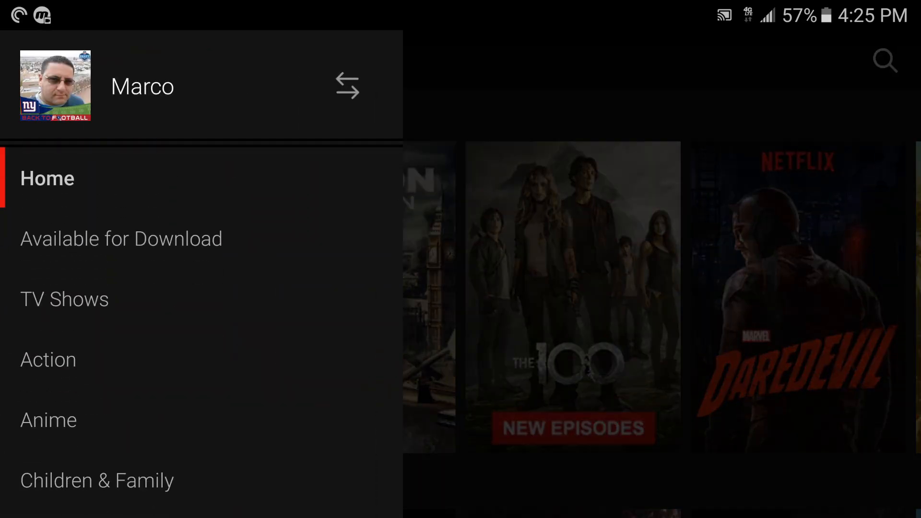
click(121, 238)
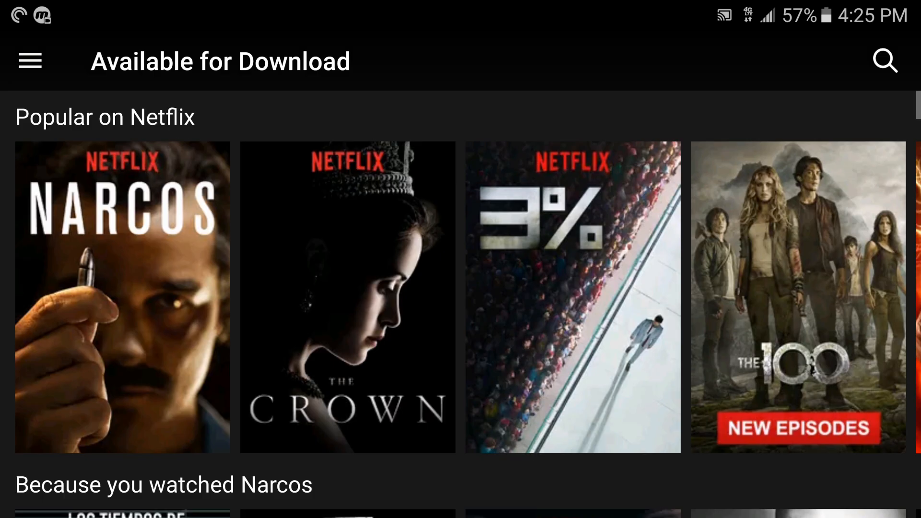
scroll(down, 3)
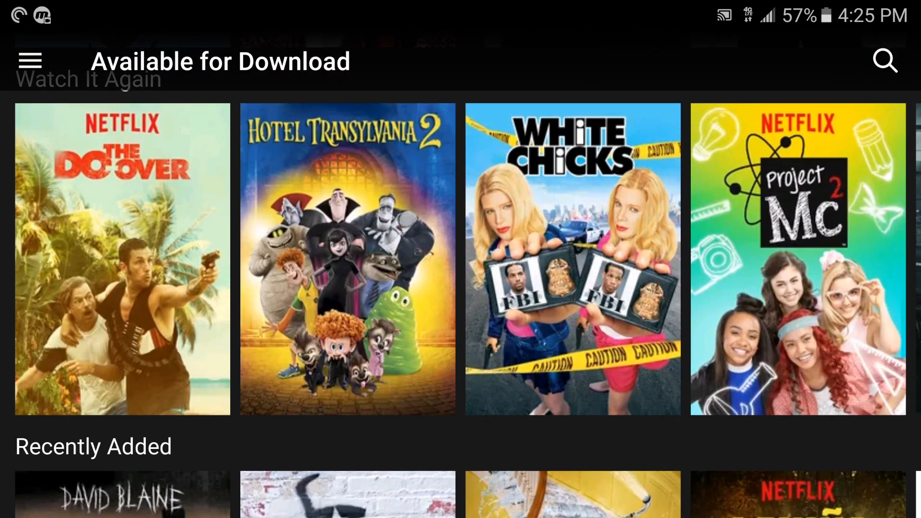
scroll(down, 3)
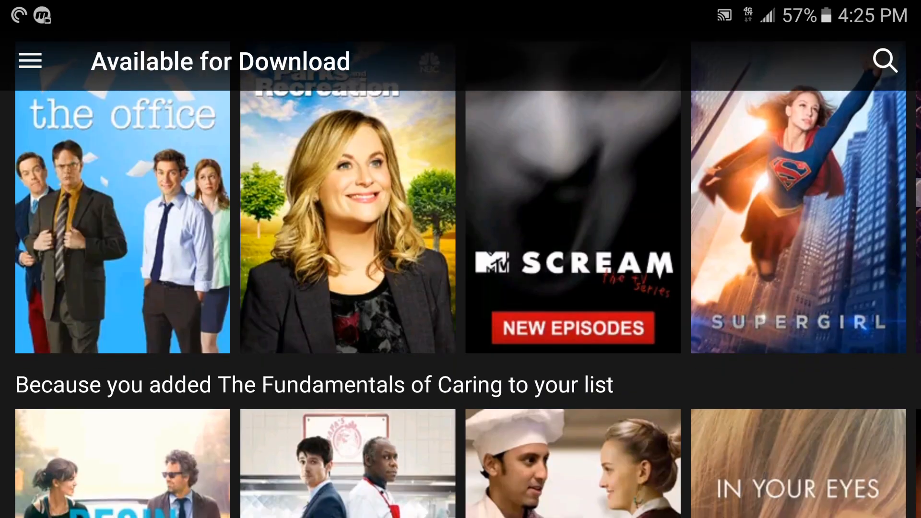
scroll(down, 3)
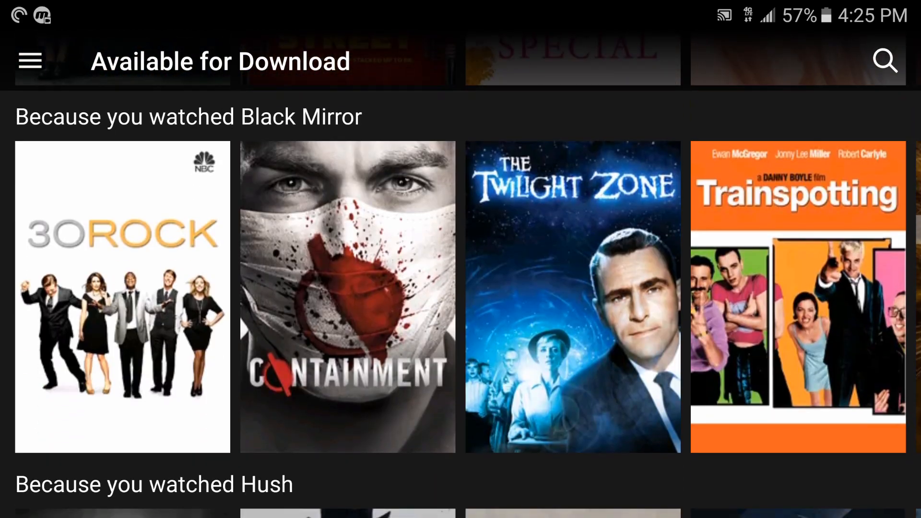
scroll(down, 3)
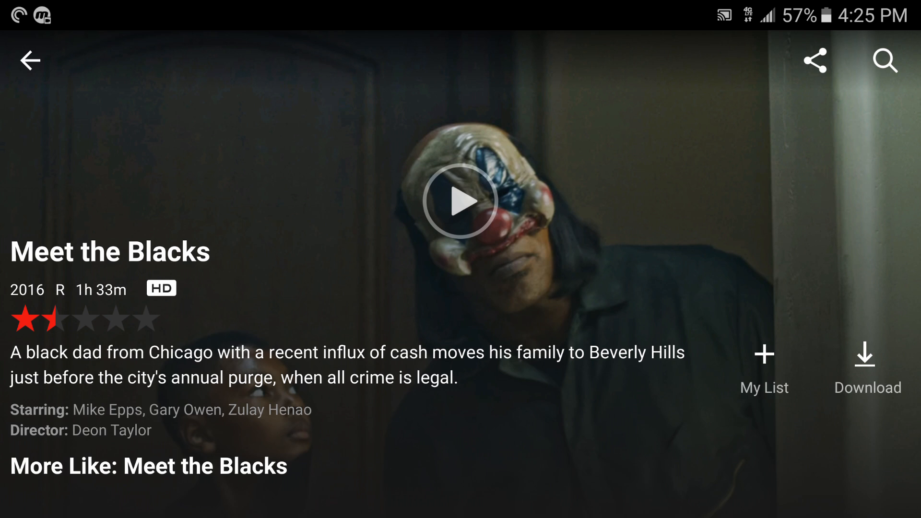
scroll(down, 3)
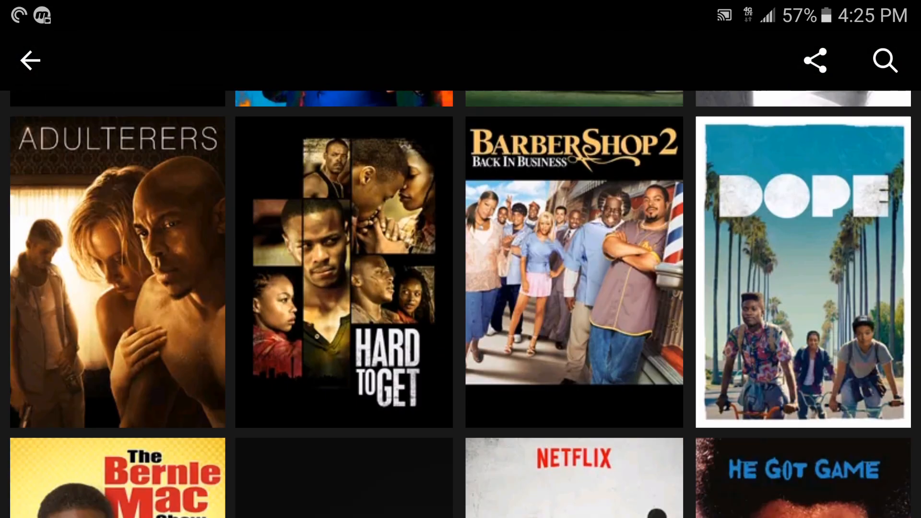
click(572, 271)
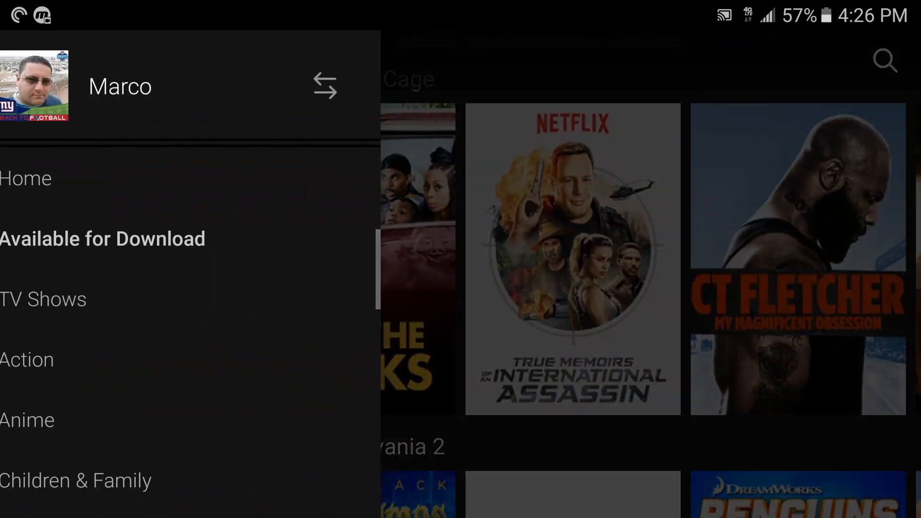
Step: In App Settings, toggle Wi-Fi Only off and back on
scroll(down, 3)
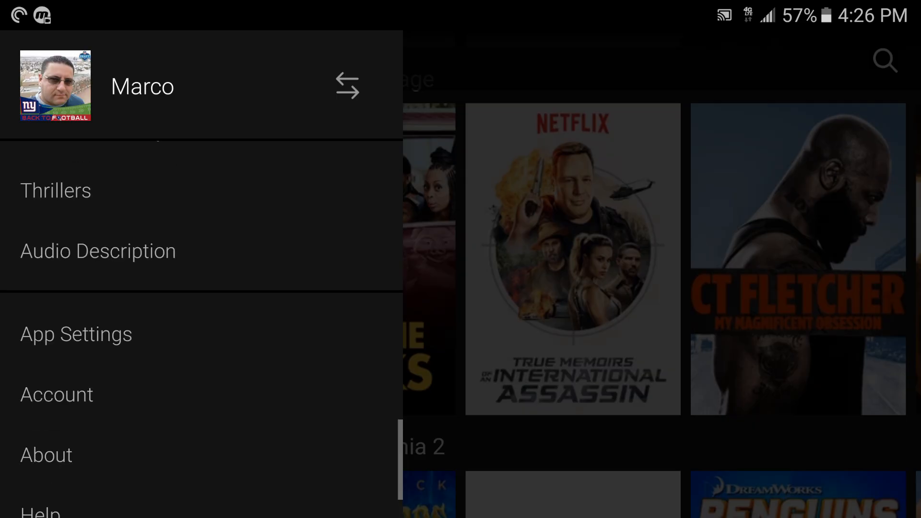
click(75, 334)
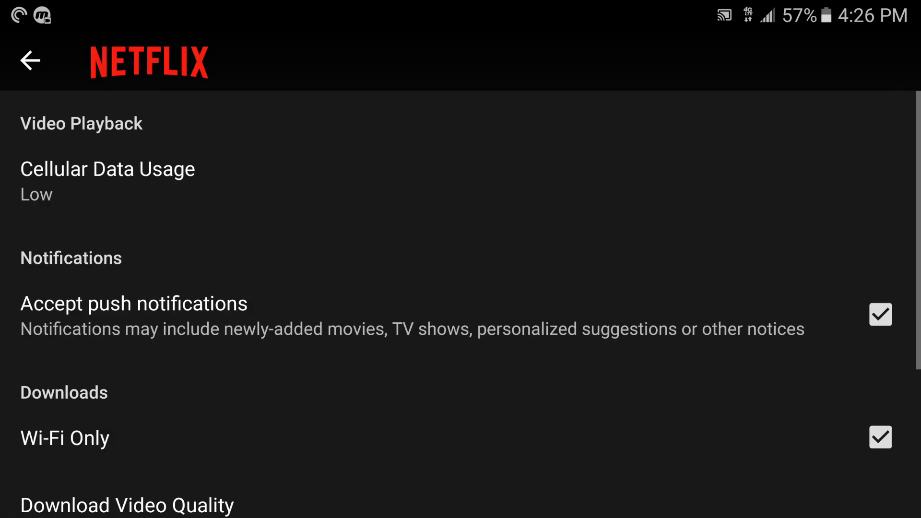
click(107, 169)
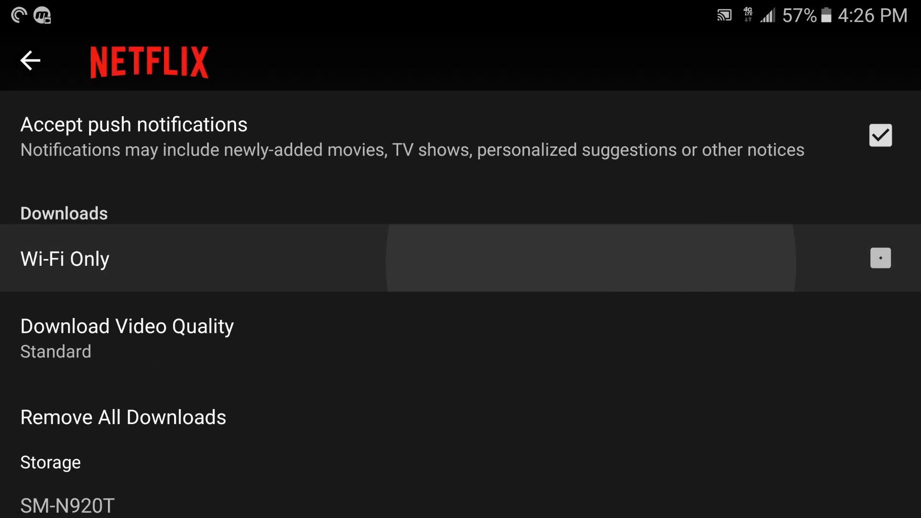
click(881, 258)
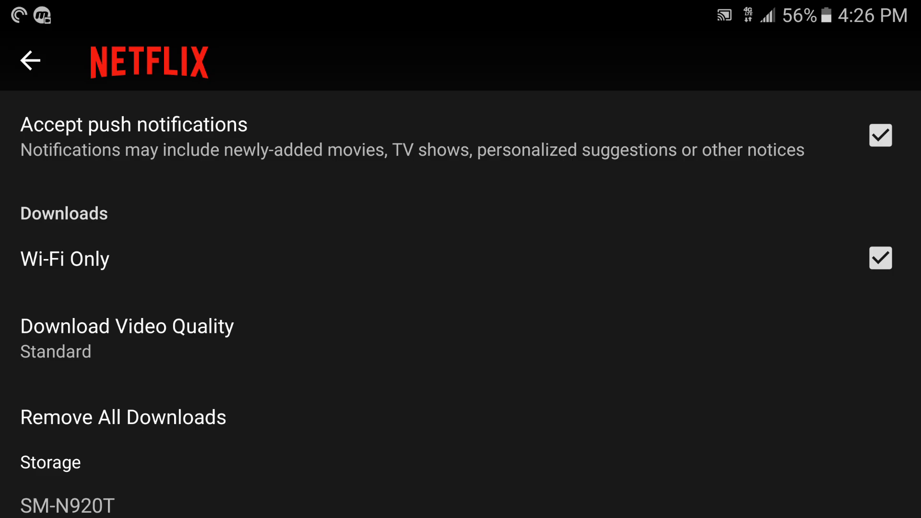
Step: Compare Download Video Quality Standard vs High, leaving it on Standard
click(127, 326)
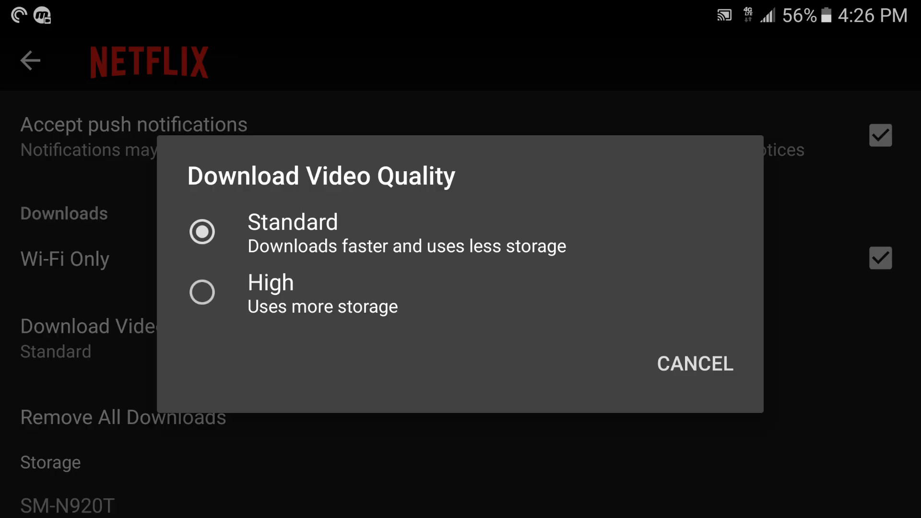
click(202, 292)
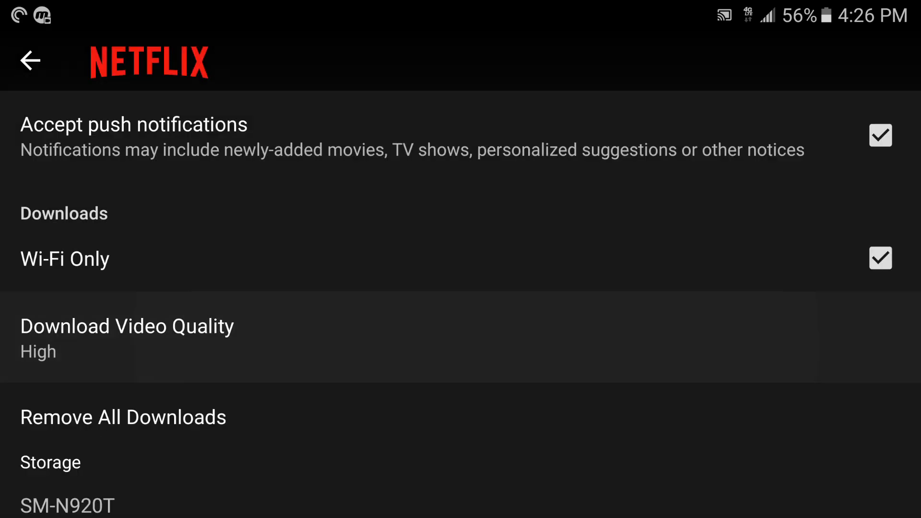
click(127, 336)
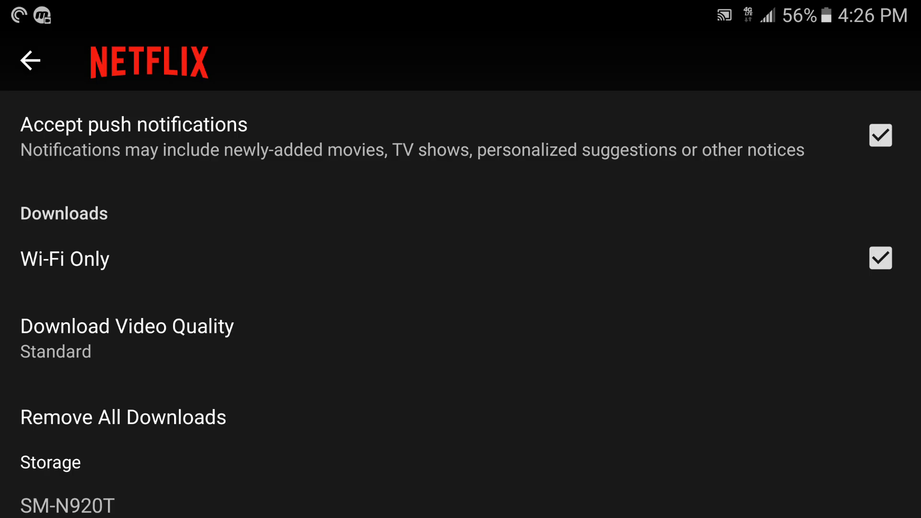
click(127, 326)
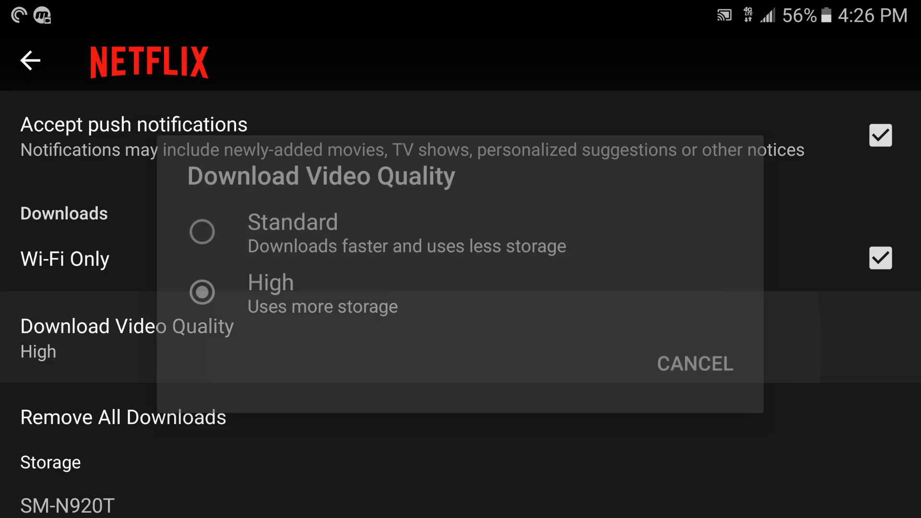
click(202, 231)
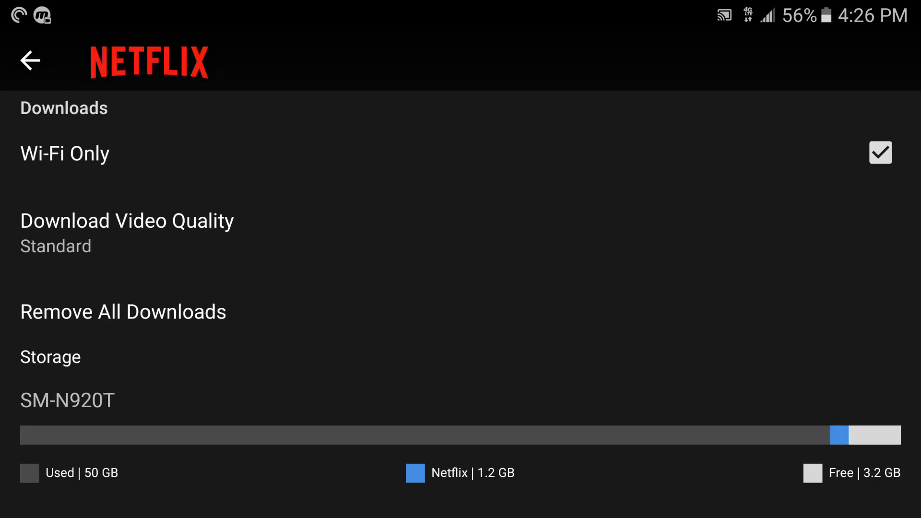
Step: Choose Remove All Downloads, then cancel the confirmation so both titles remain
click(123, 311)
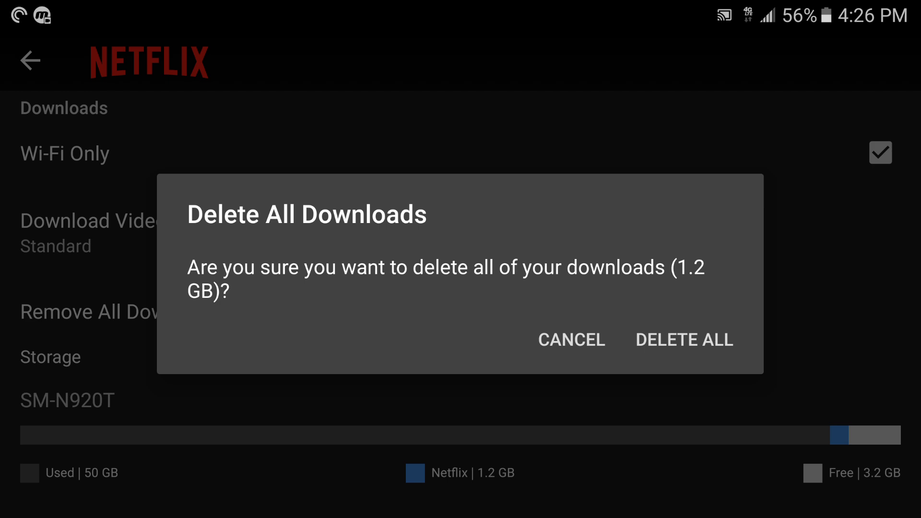
click(571, 340)
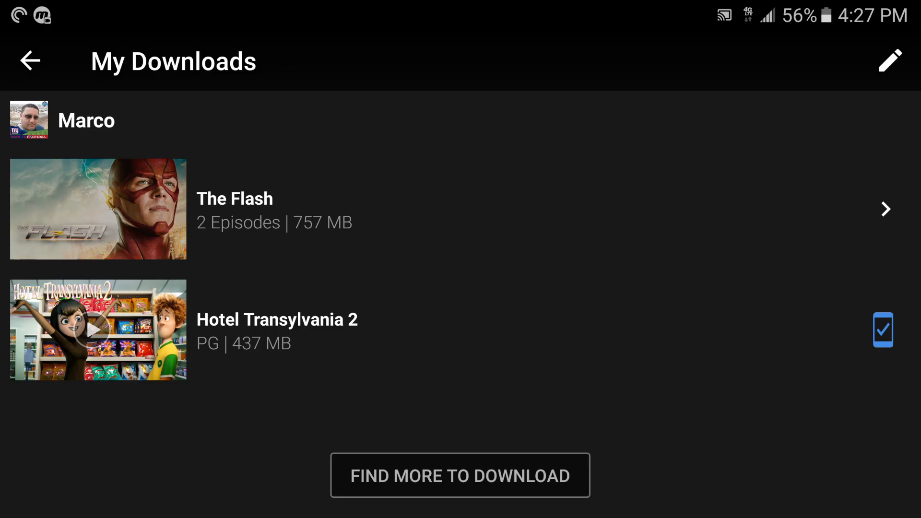
click(234, 206)
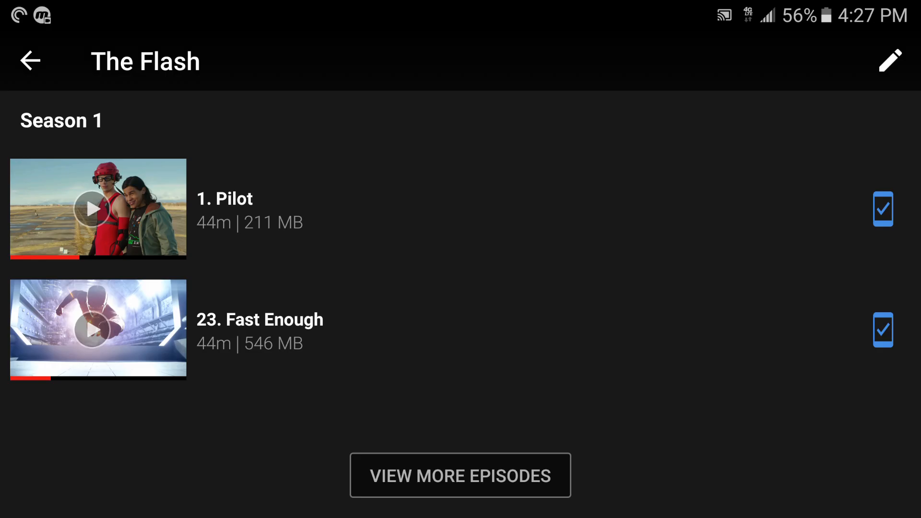
click(29, 59)
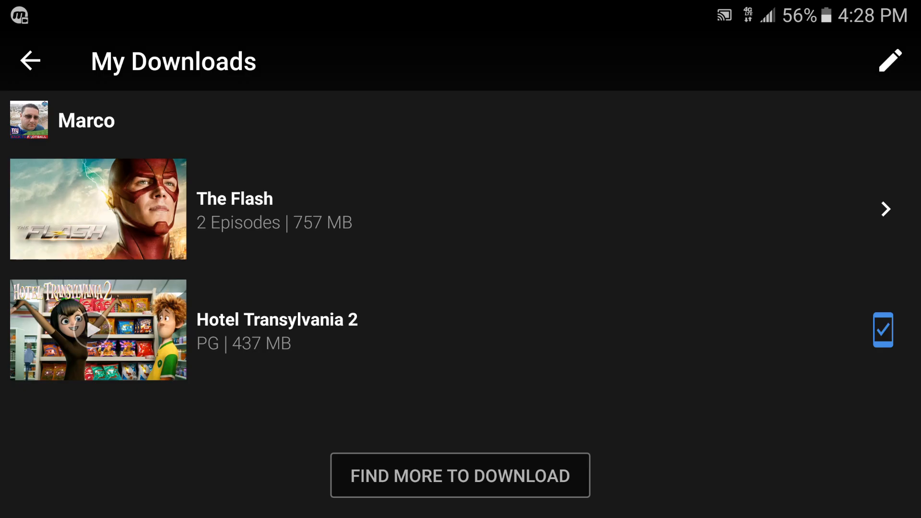
Step: Delete Hotel Transylvania 2 from My Downloads, then browse more titles to download
click(891, 62)
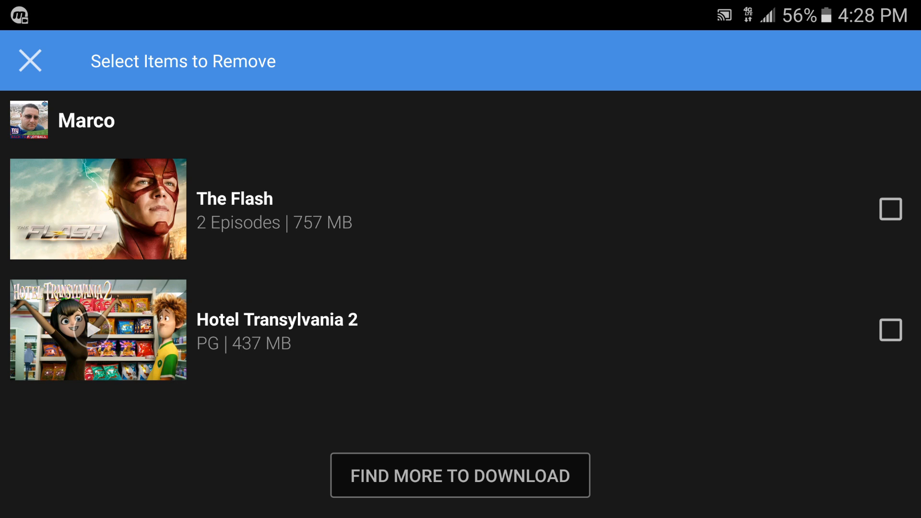
click(890, 330)
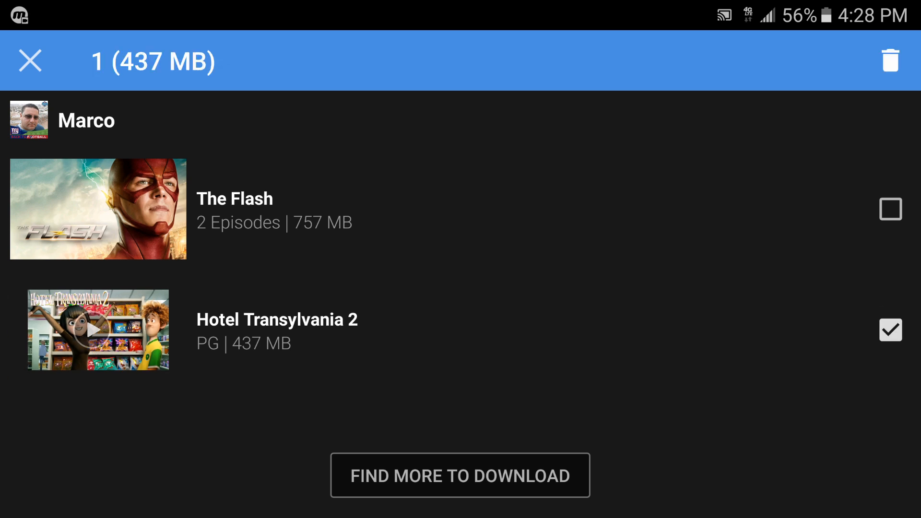
click(890, 60)
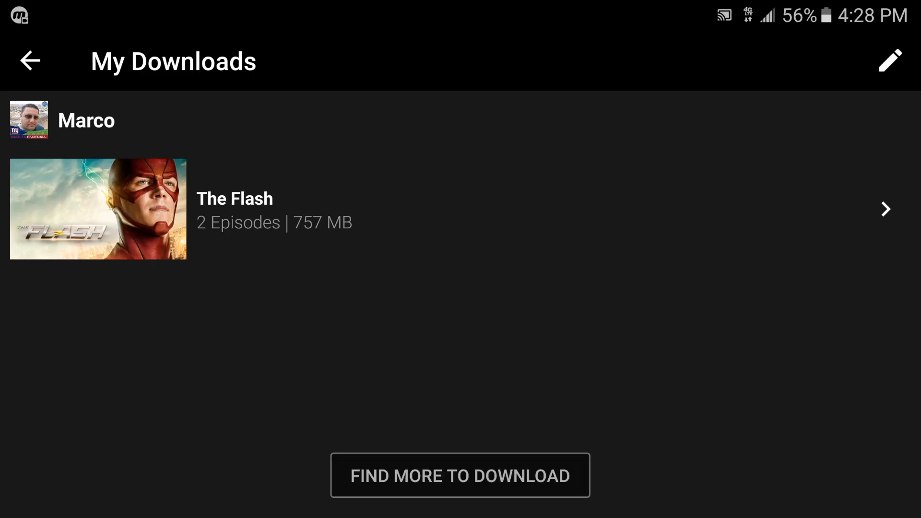
click(889, 60)
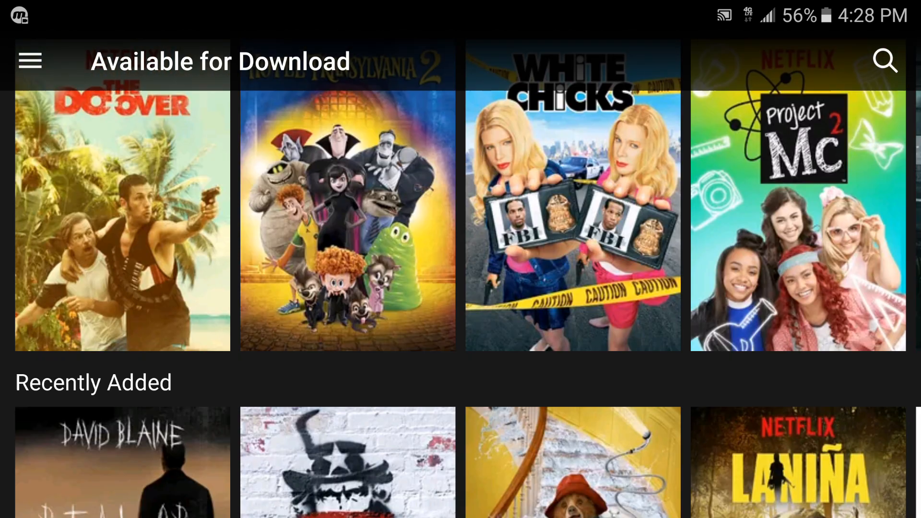
Step: Open the White Chicks title page from the Available for Download catalogue
scroll(down, 3)
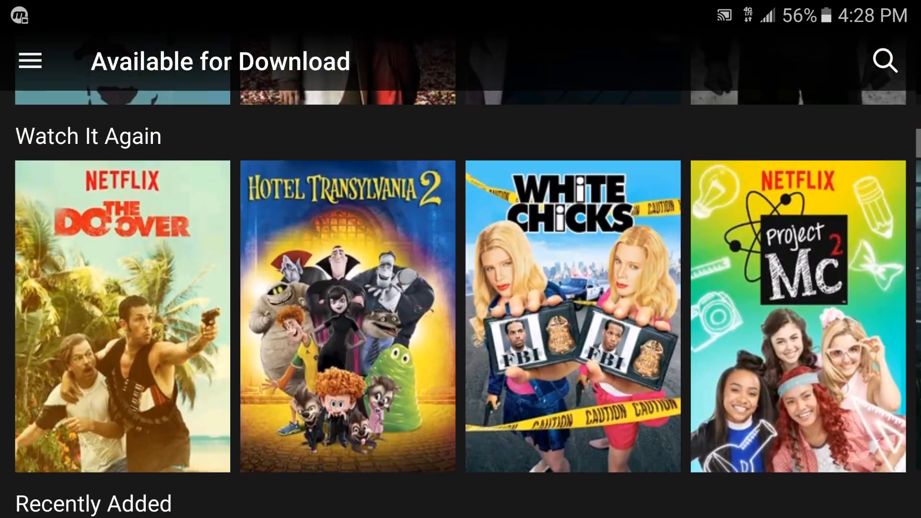
click(571, 316)
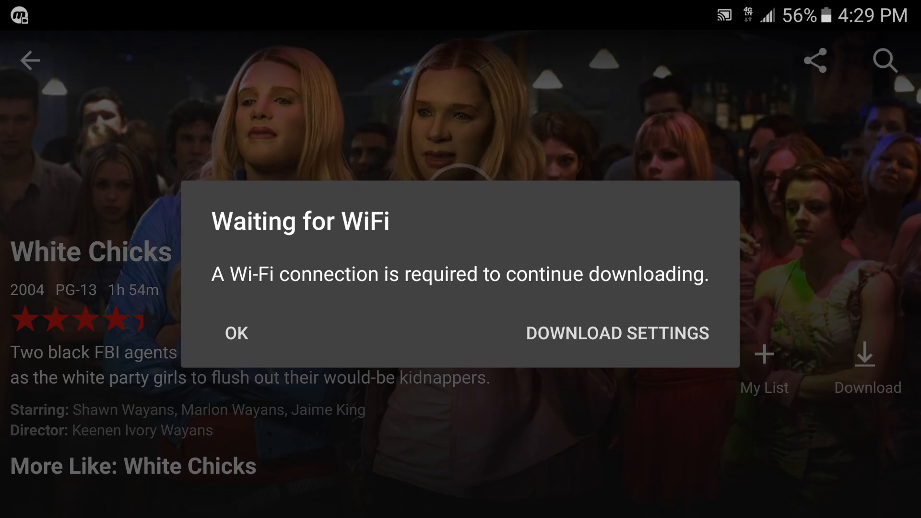
Step: Dismiss the Wi-Fi notice, start downloading White Chicks and view it in My Downloads
click(616, 334)
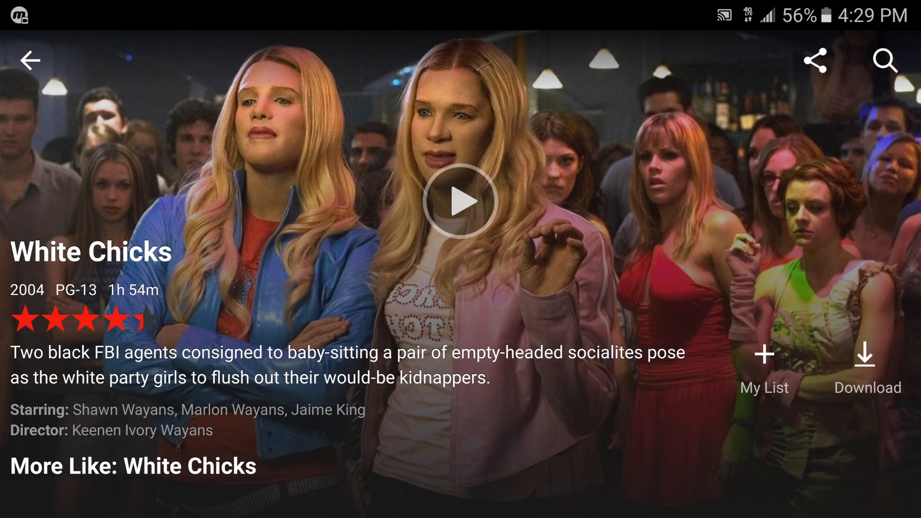
click(866, 354)
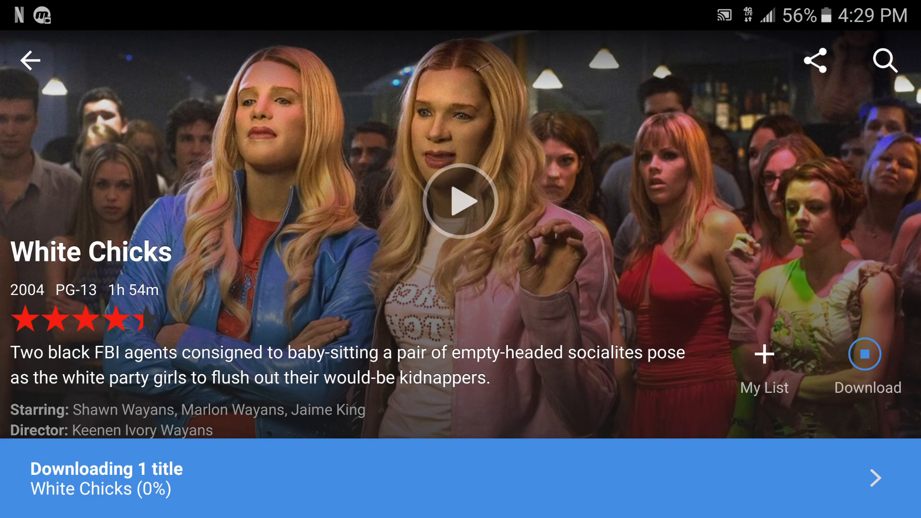
scroll(down, 3)
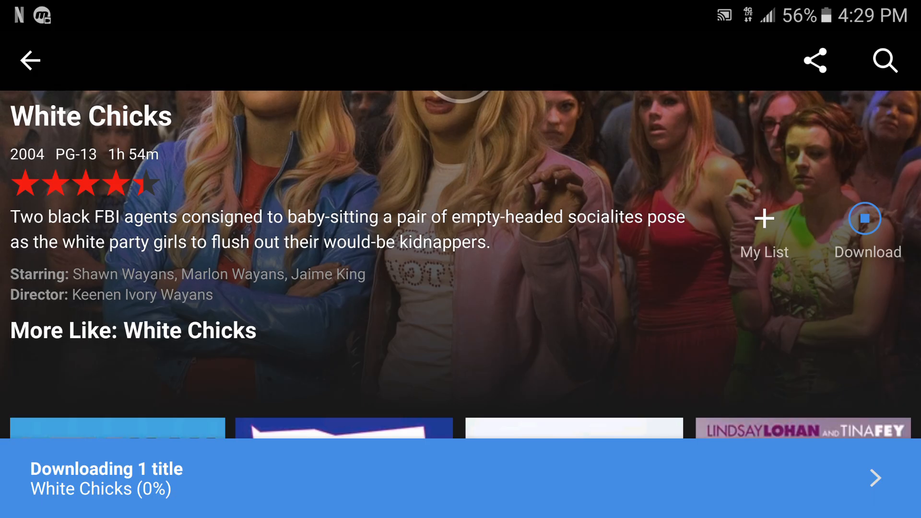
click(459, 489)
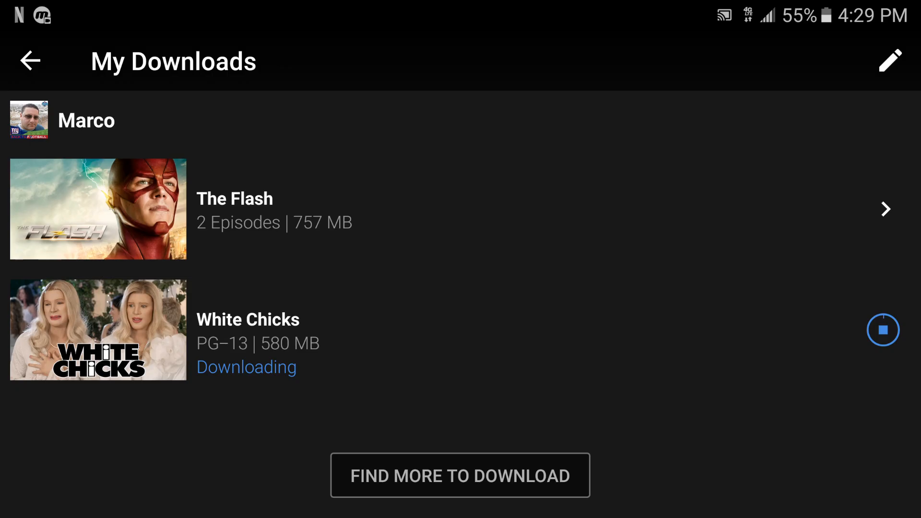
Step: Cancel the White Chicks download from its status options in My Downloads
click(883, 330)
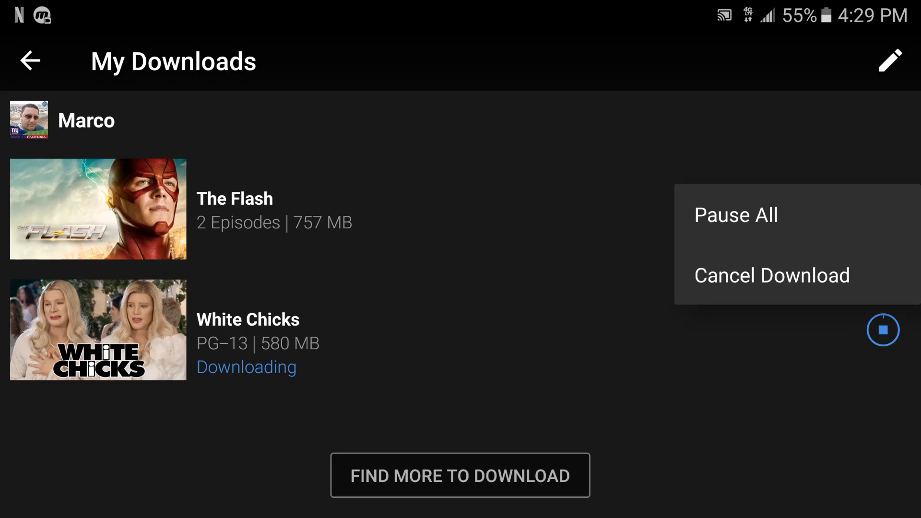
click(97, 330)
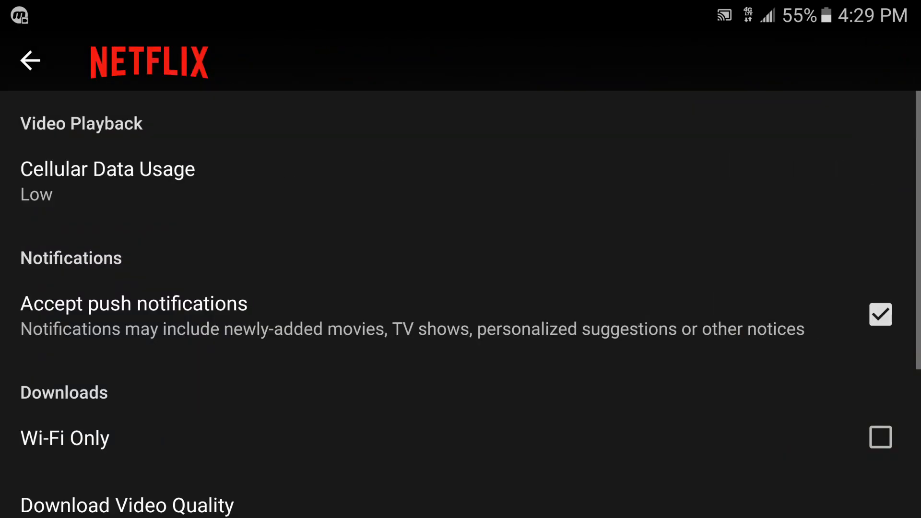
Step: Set Download Video Quality to High and return to the White Chicks page
scroll(down, 3)
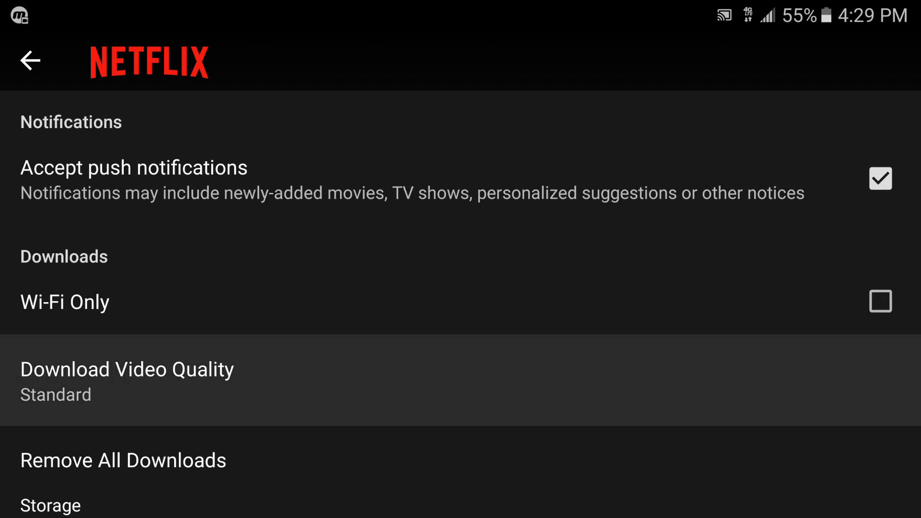
click(126, 380)
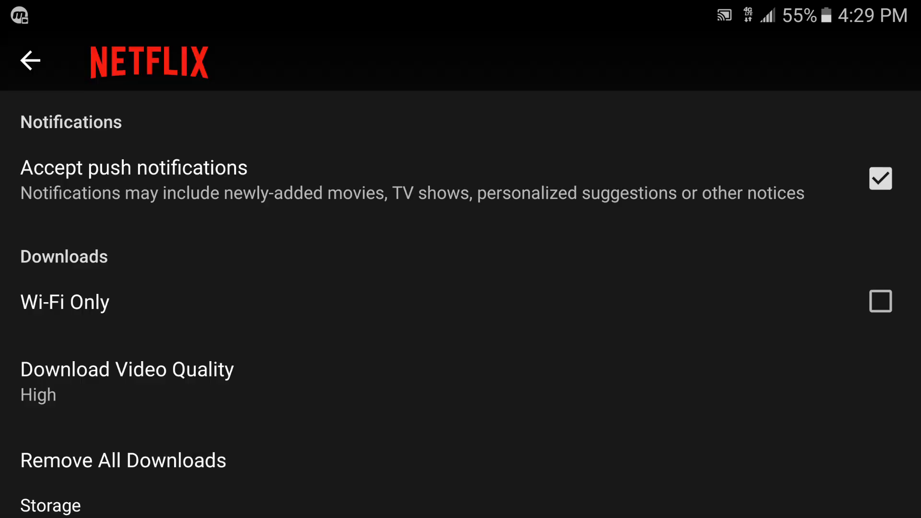
click(30, 60)
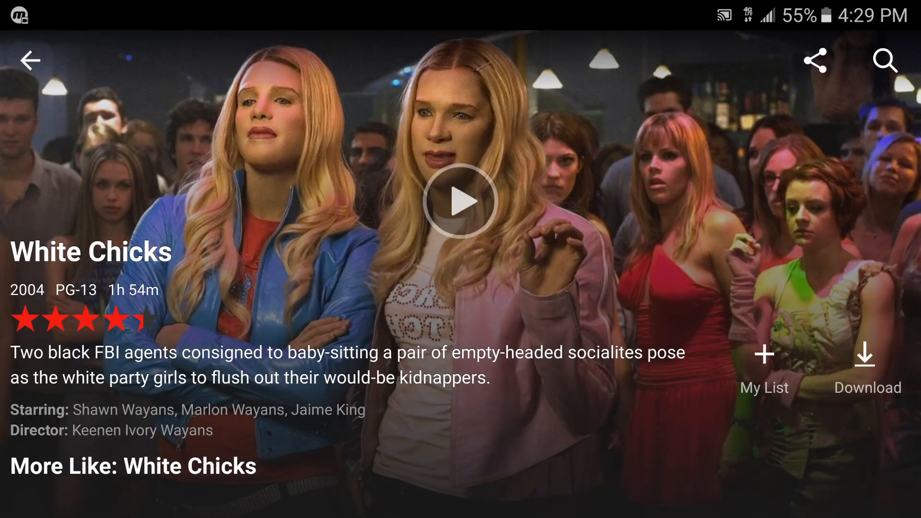
Step: Download White Chicks at high quality and view it in My Downloads at 1.7 GB
click(866, 355)
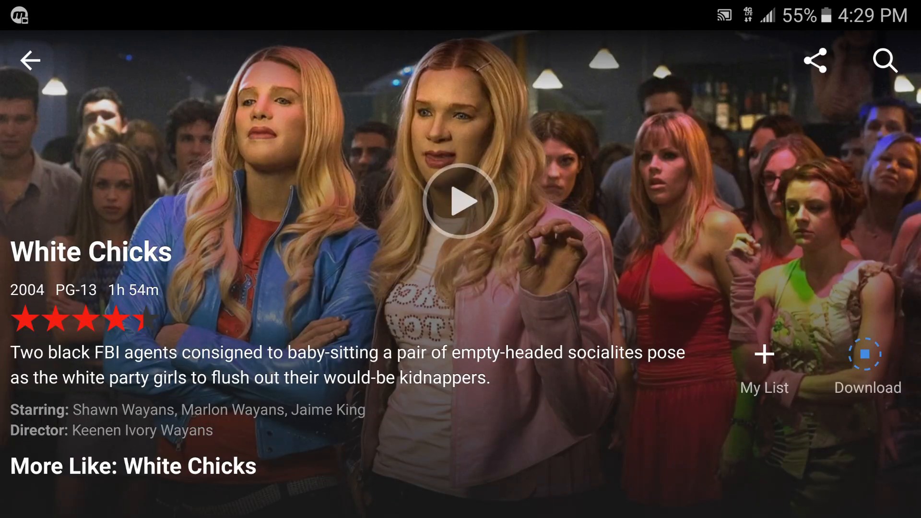
click(866, 354)
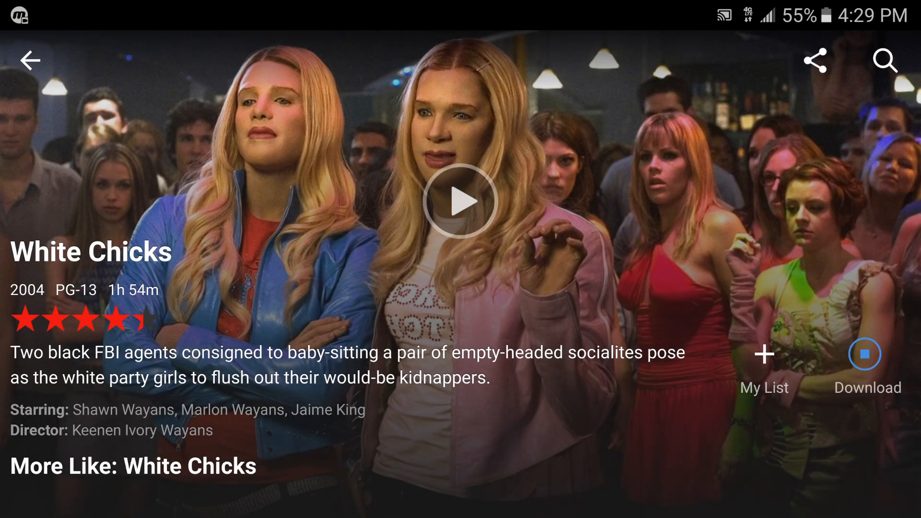
click(865, 355)
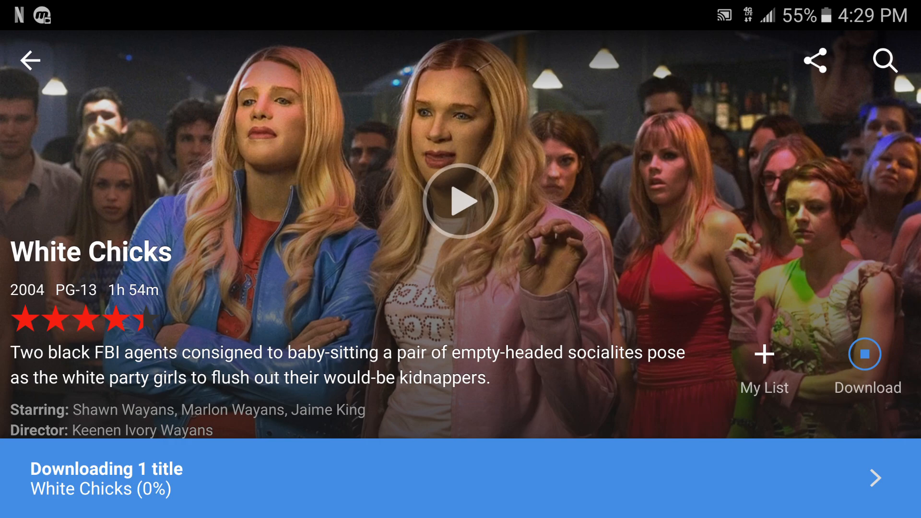
click(459, 493)
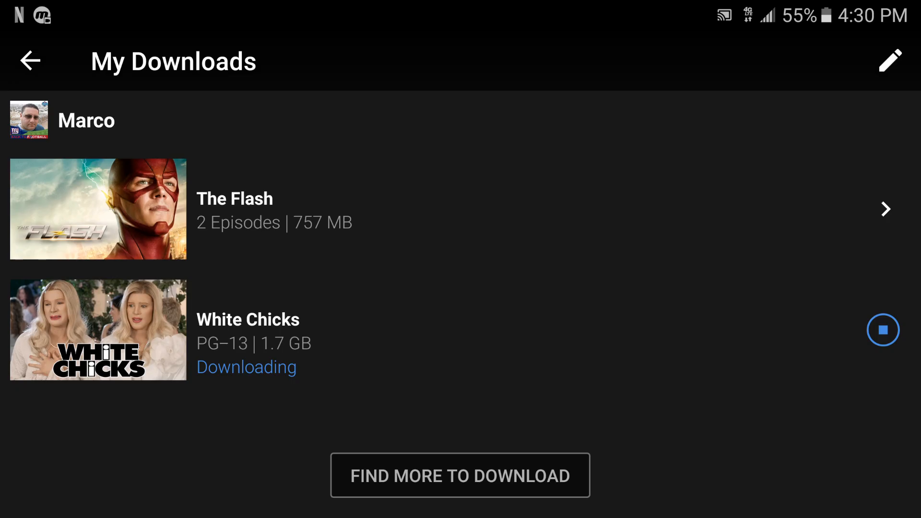
Step: Cancel the high-quality White Chicks download from its status options
click(883, 330)
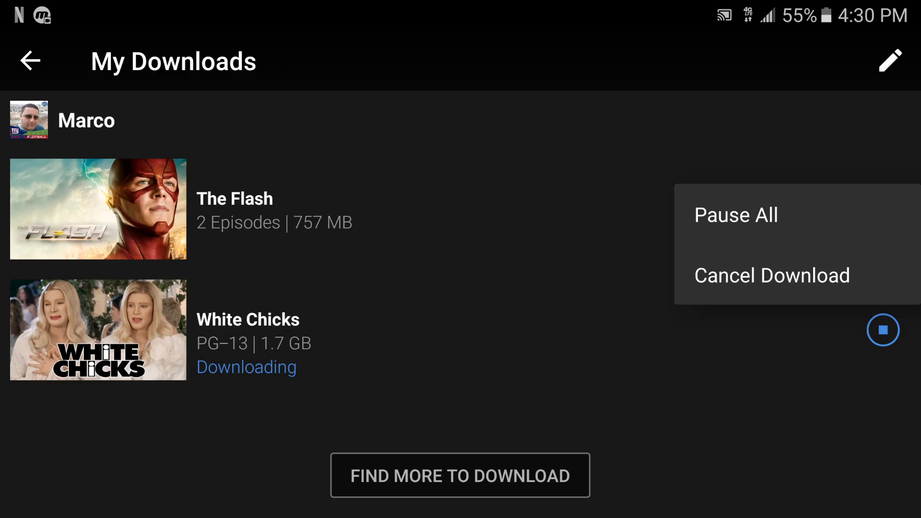
click(772, 275)
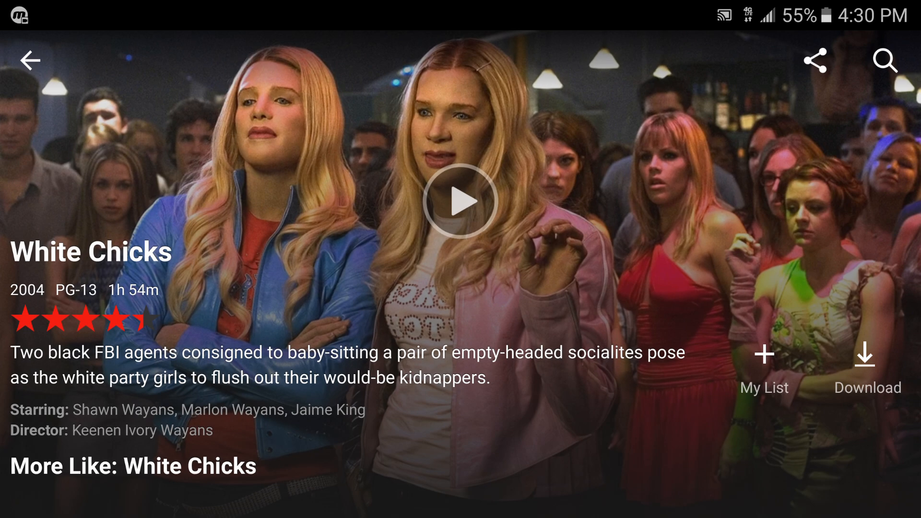
Step: Return to the Available for Download catalogue from the current title
click(29, 59)
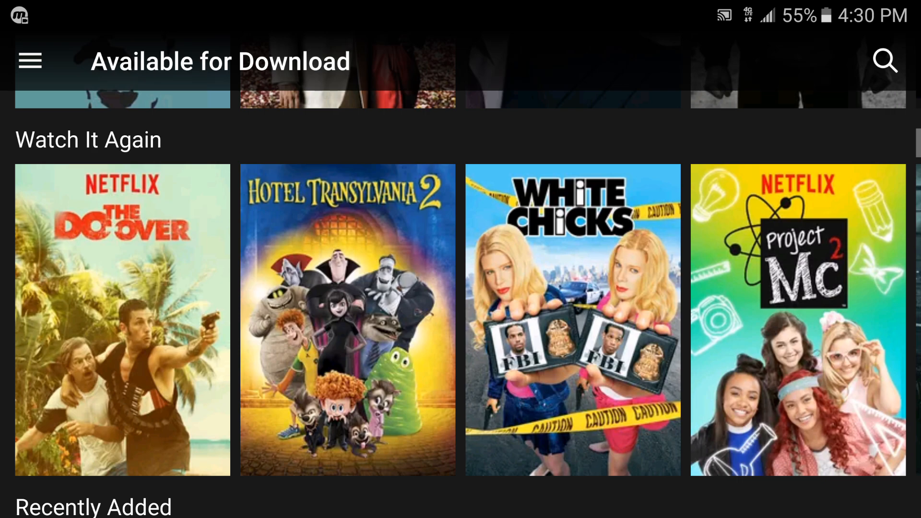
scroll(up, 3)
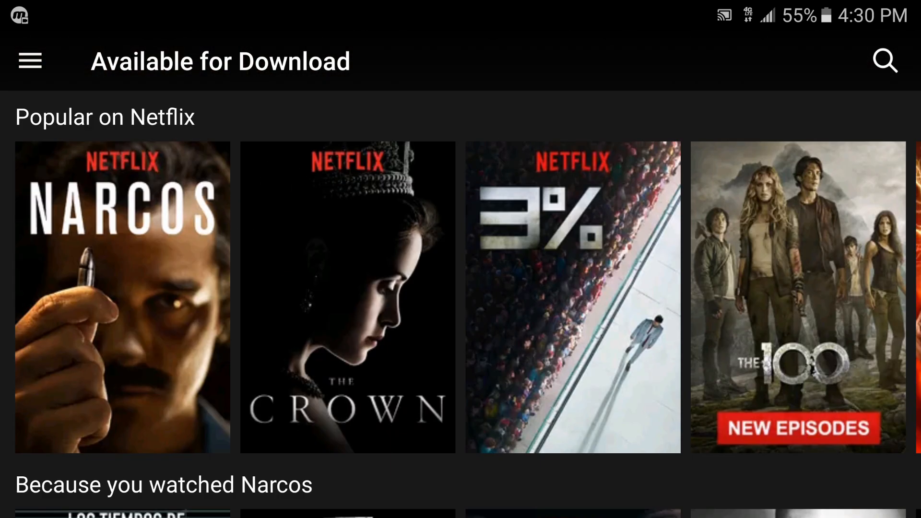
click(30, 61)
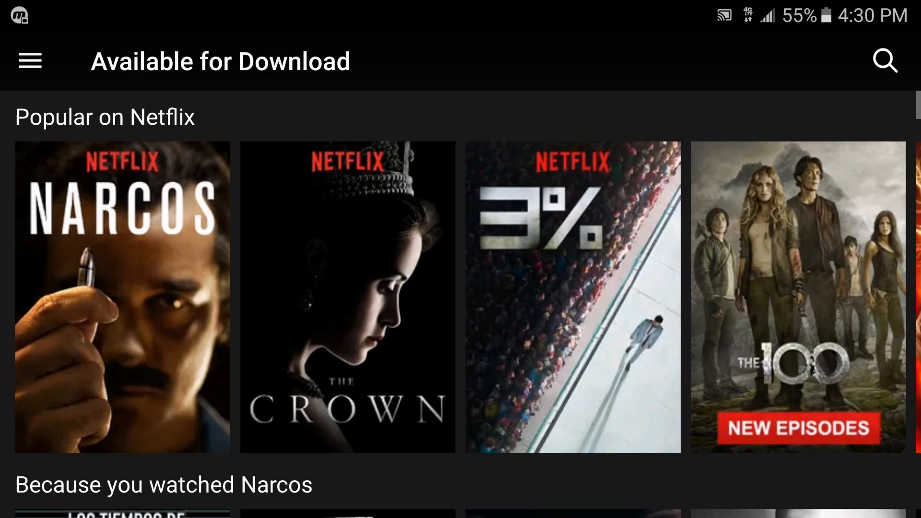
Step: Scroll down through the download recommendation rows to titles like Begin Again
scroll(down, 3)
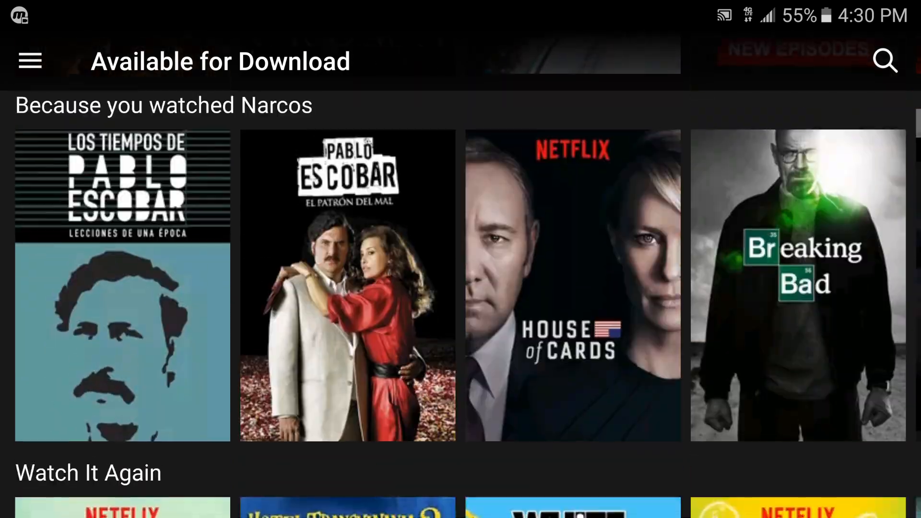
scroll(down, 3)
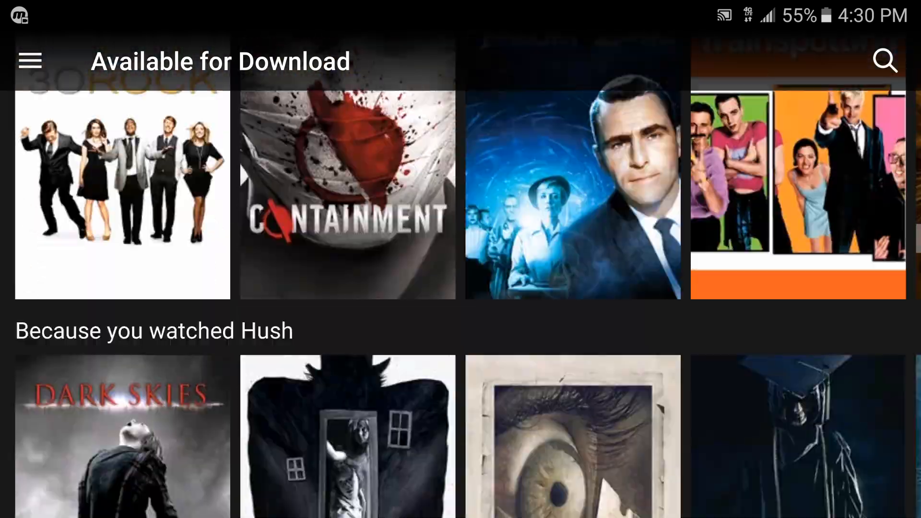
scroll(down, 3)
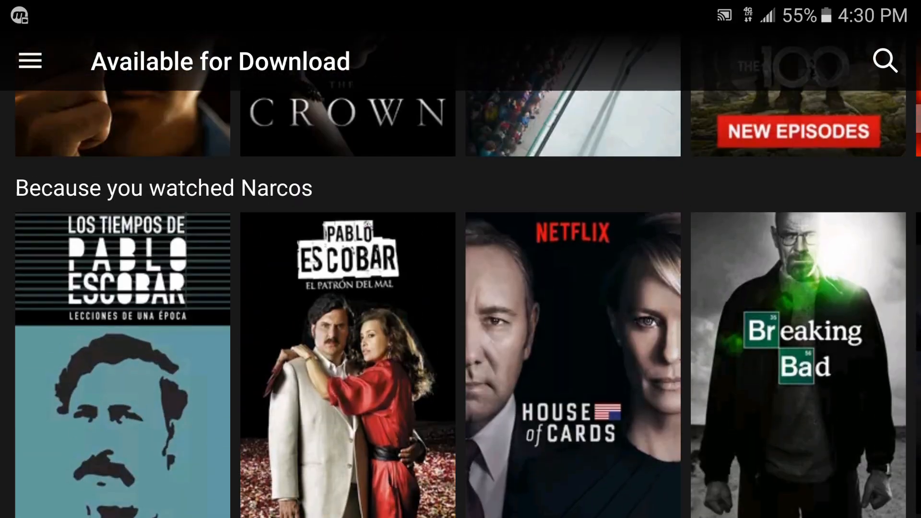
scroll(down, 3)
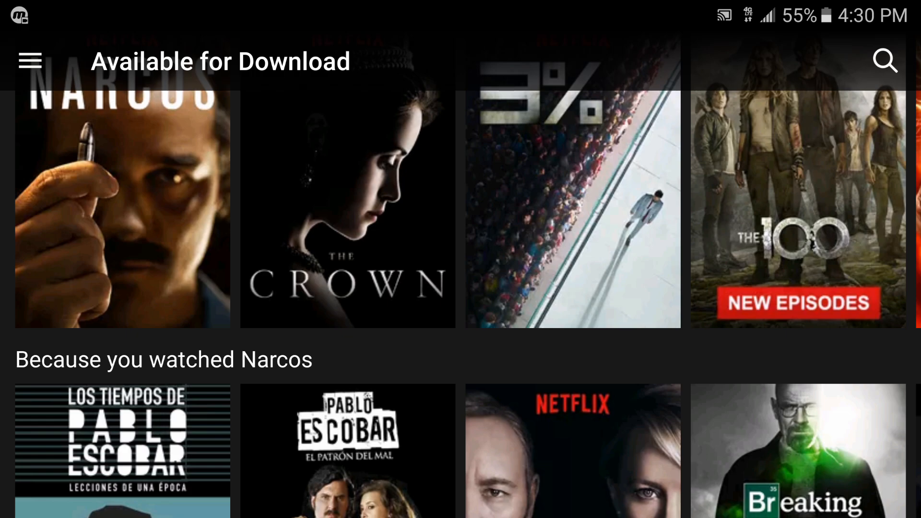
scroll(down, 3)
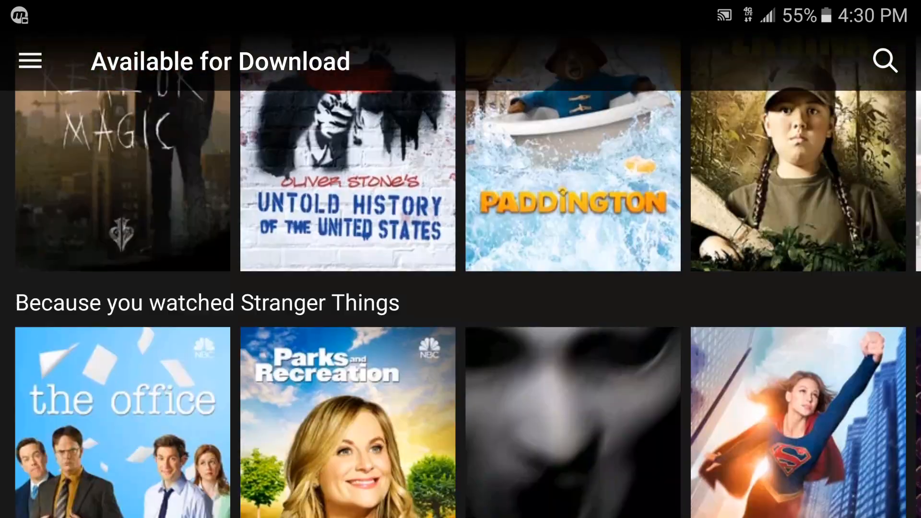
scroll(down, 3)
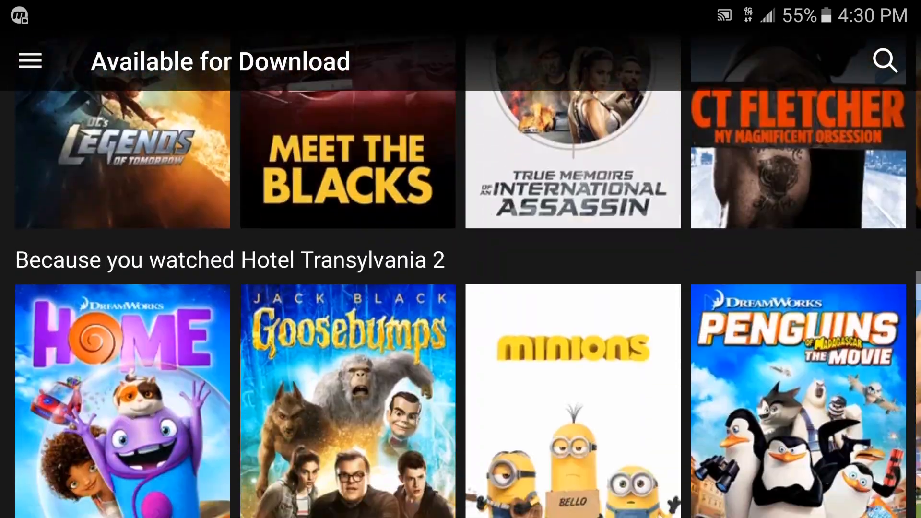
scroll(down, 3)
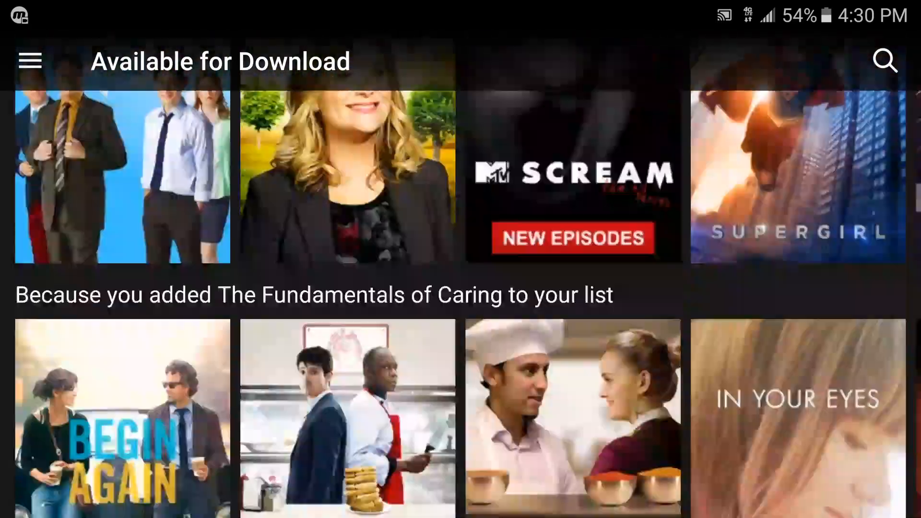